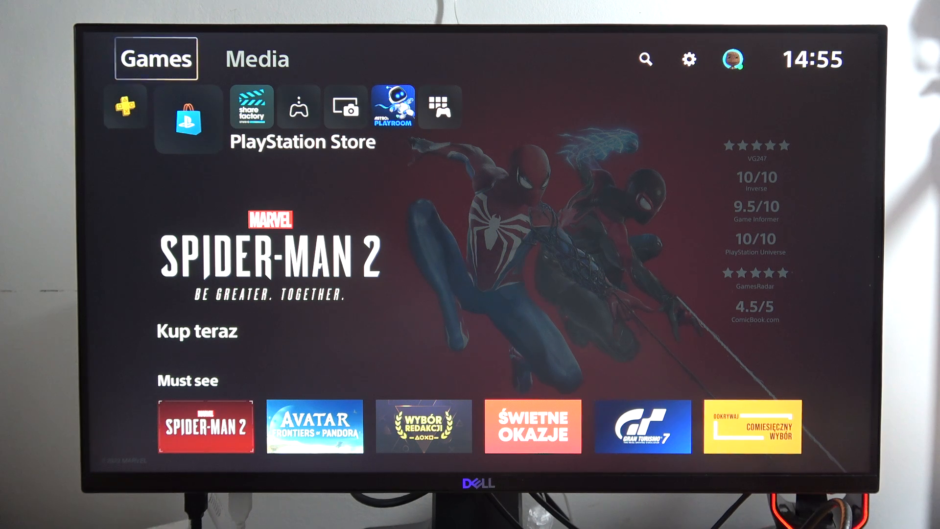
mouse_move(688, 60)
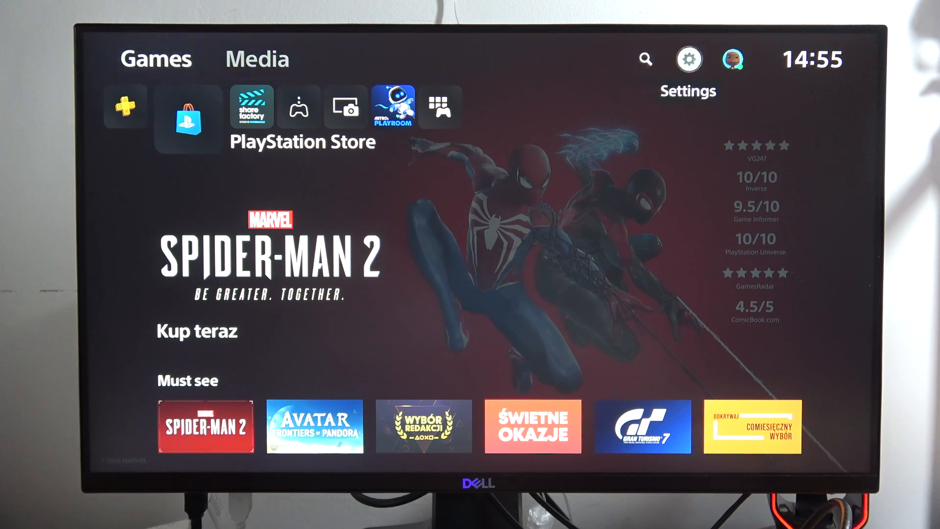
Go from Settings into Users and Accounts to reach the wallet's Dodaj środki page
left_click(687, 58)
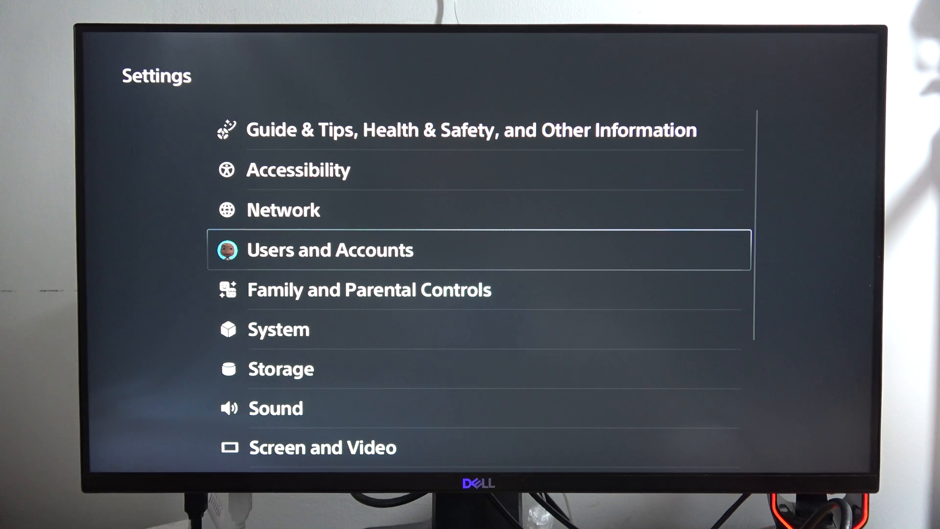
left_click(330, 250)
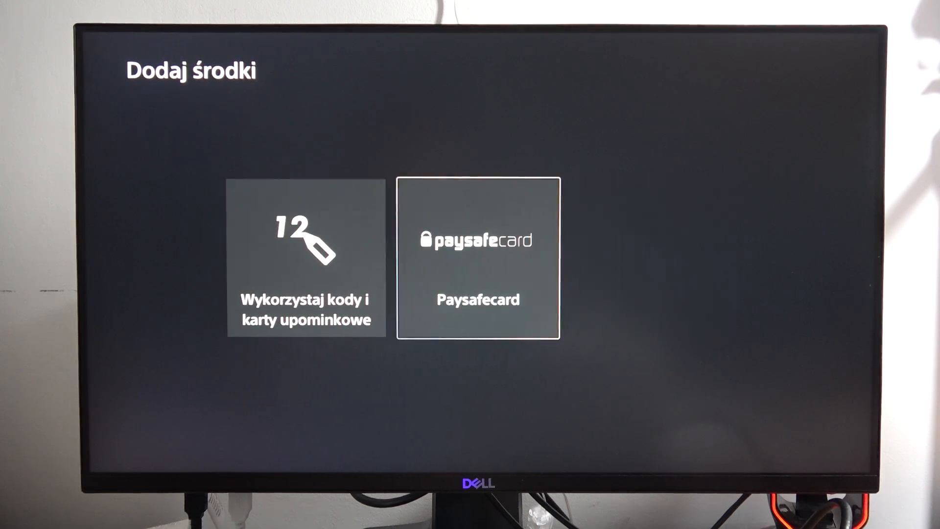
Choose Paysafecard with a 20,00 zł amount and continue with Kontynuuj
left_click(306, 257)
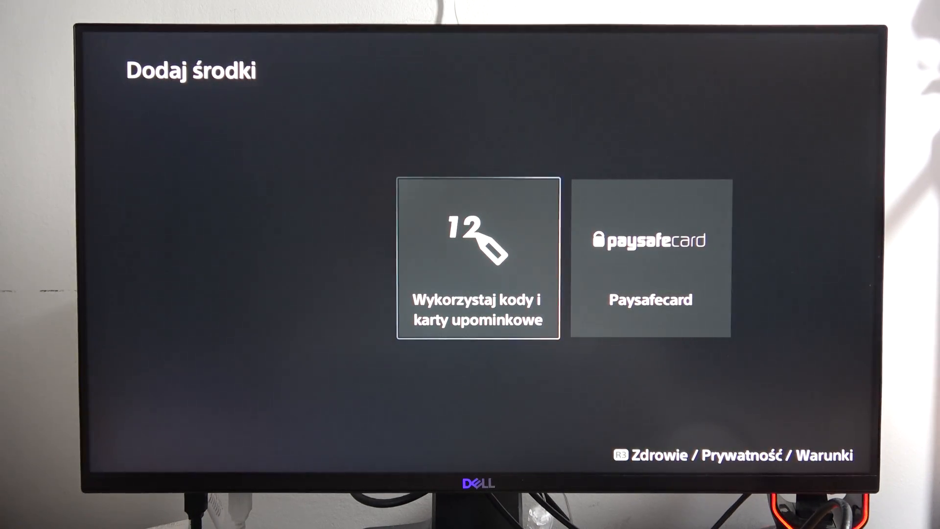
left_click(651, 259)
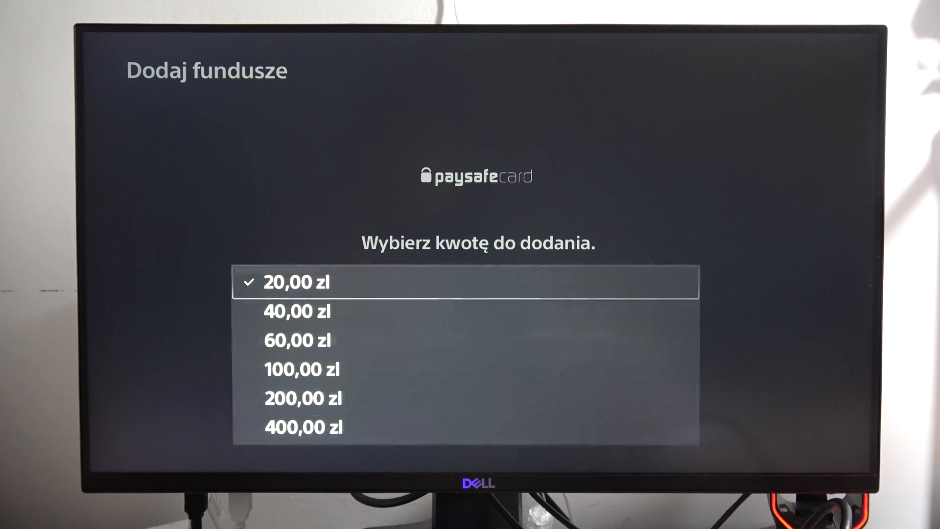
left_click(297, 282)
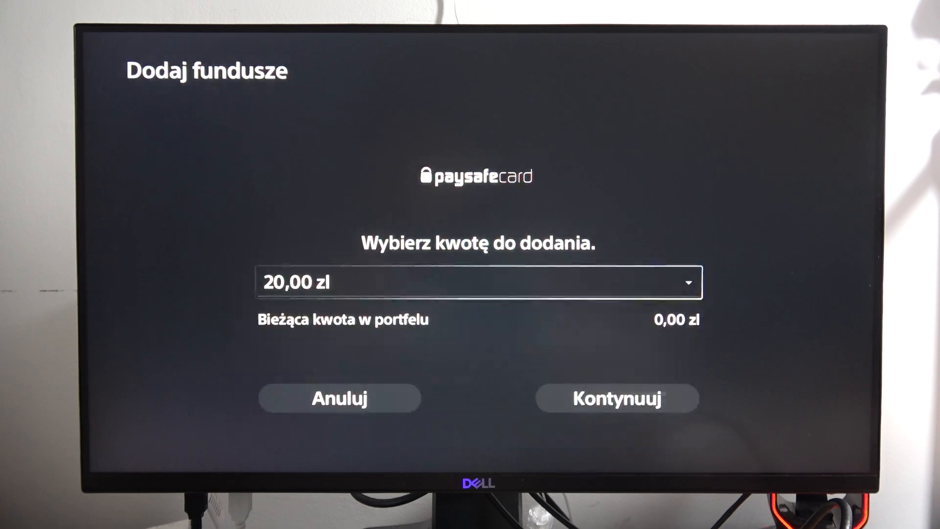
left_click(618, 398)
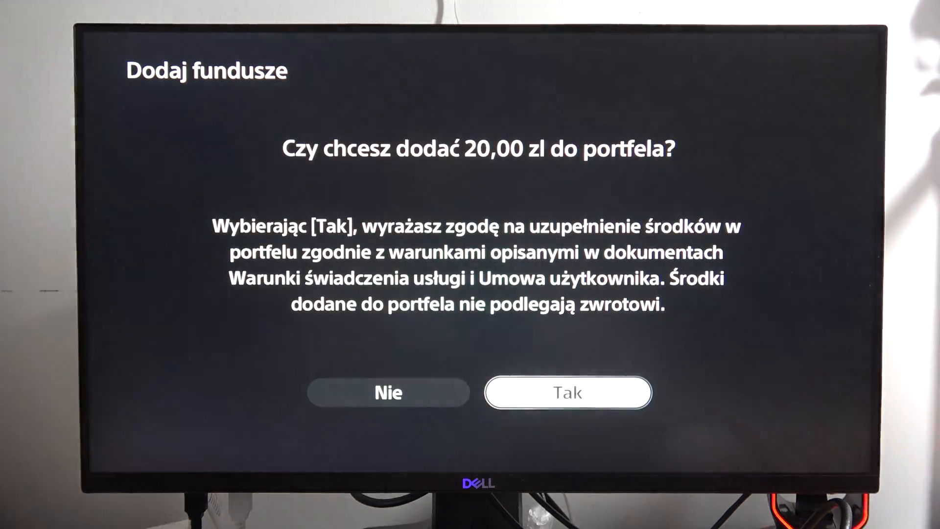
Answer Tak to adding 20,00 zł, which lands on a Network Error page
left_click(566, 393)
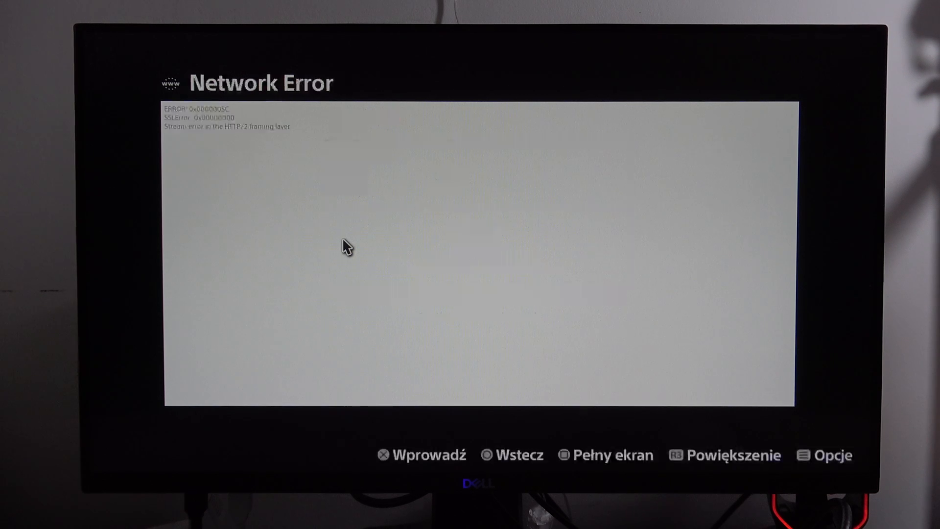